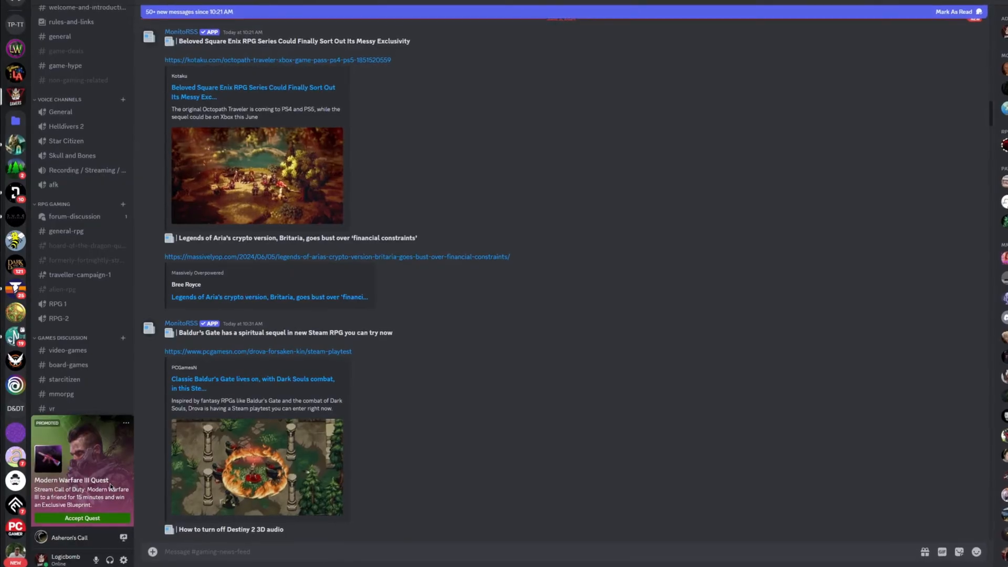
# - Bring up the options menu on the promoted Modern Warfare III quest card
pyautogui.scroll(-3)
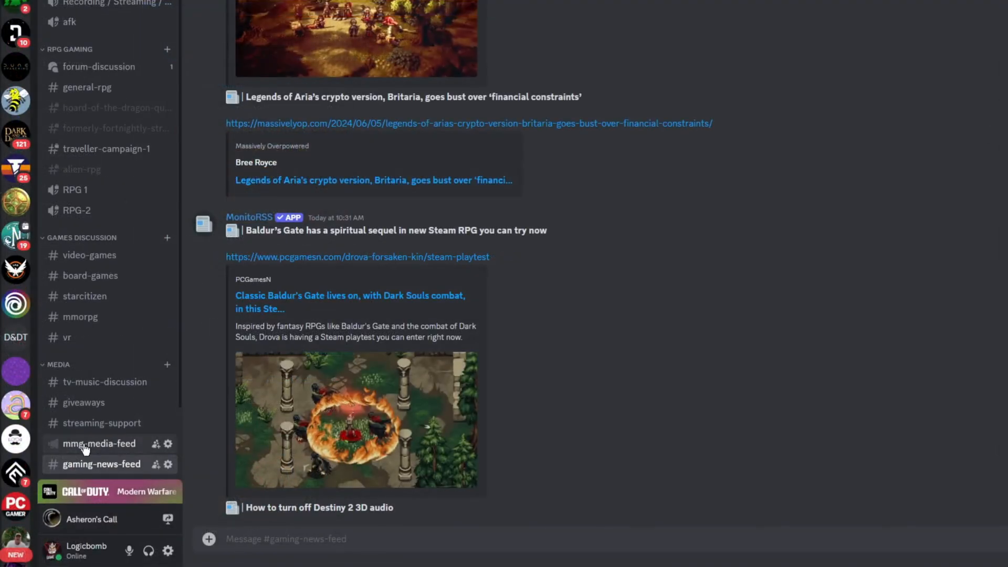
pyautogui.moveTo(101, 423)
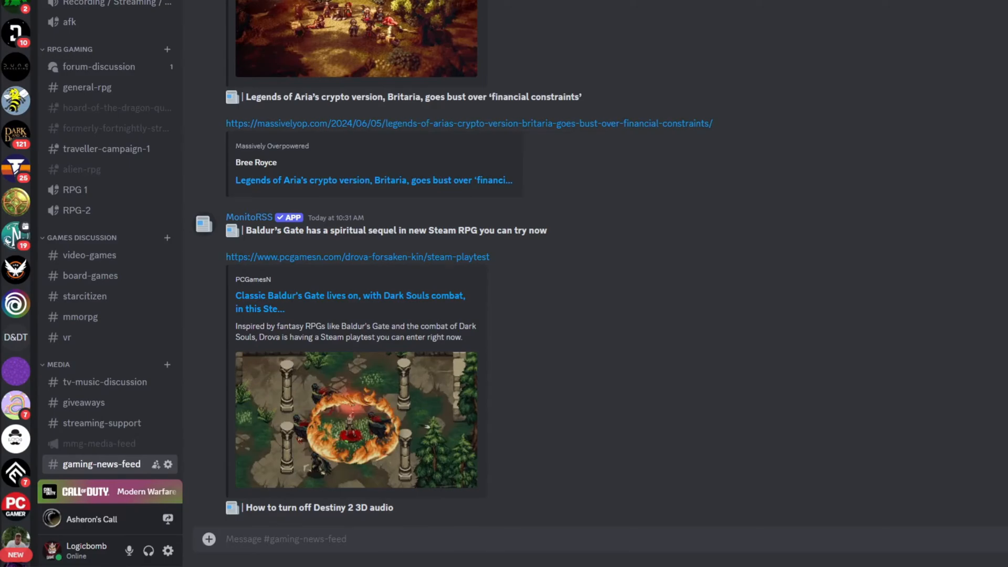
pyautogui.moveTo(16, 306)
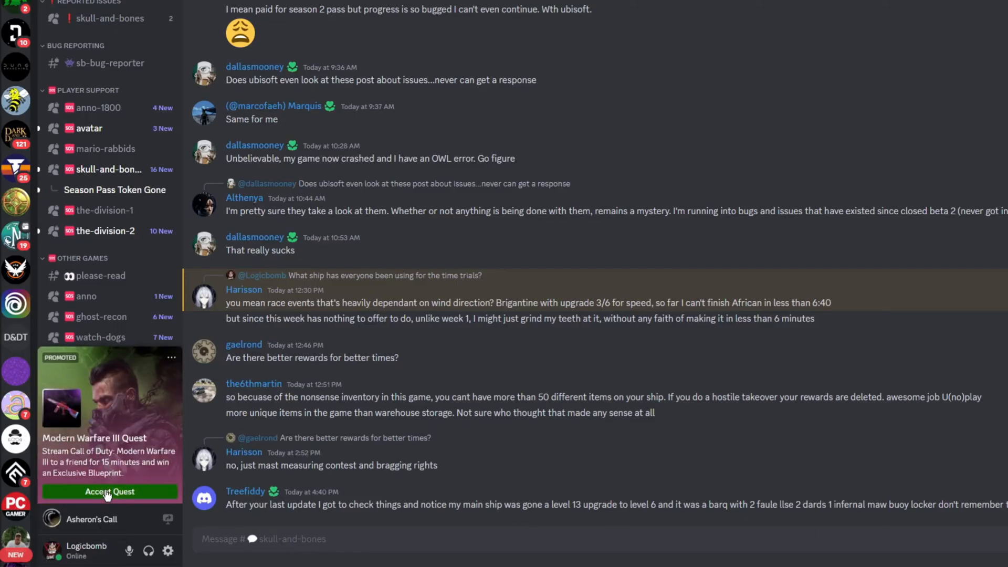
pyautogui.moveTo(97, 492)
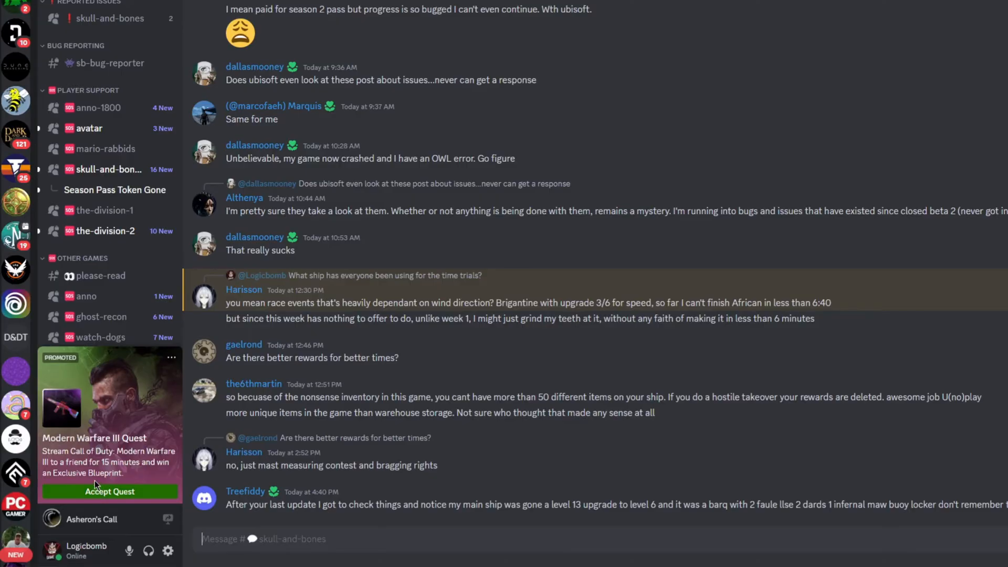
pyautogui.moveTo(154, 373)
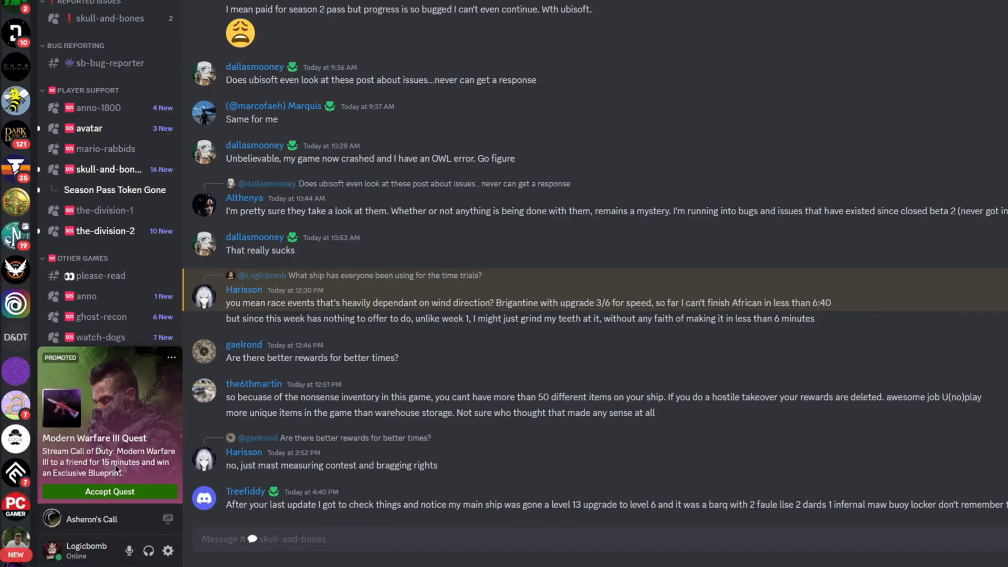
pyautogui.moveTo(130, 427)
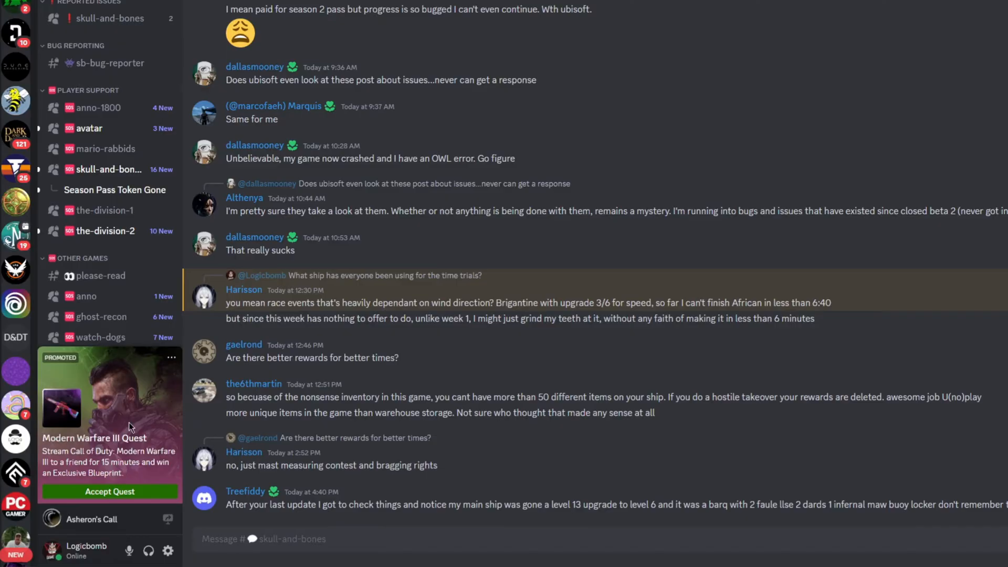
pyautogui.moveTo(172, 360)
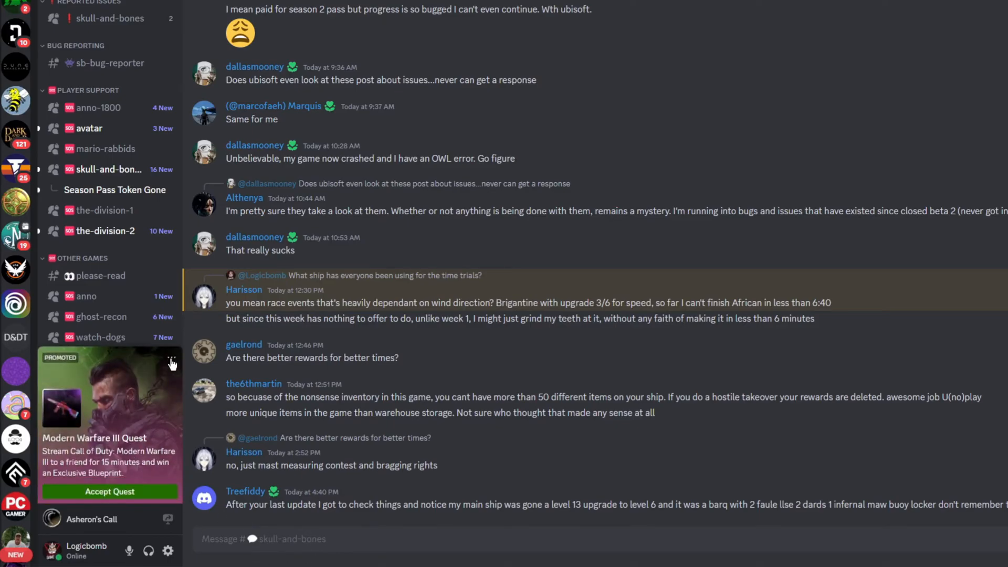
pyautogui.click(171, 357)
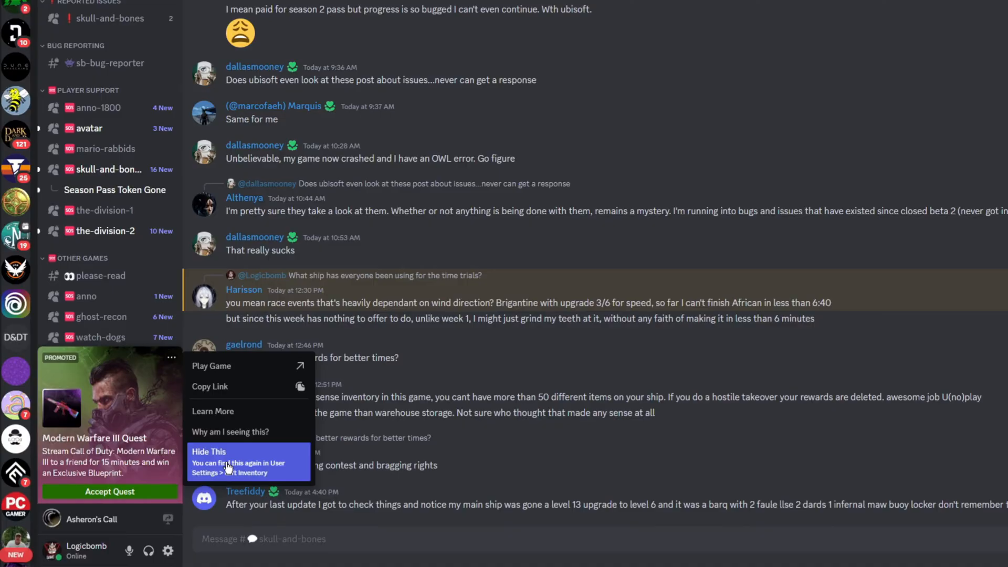
pyautogui.moveTo(233, 469)
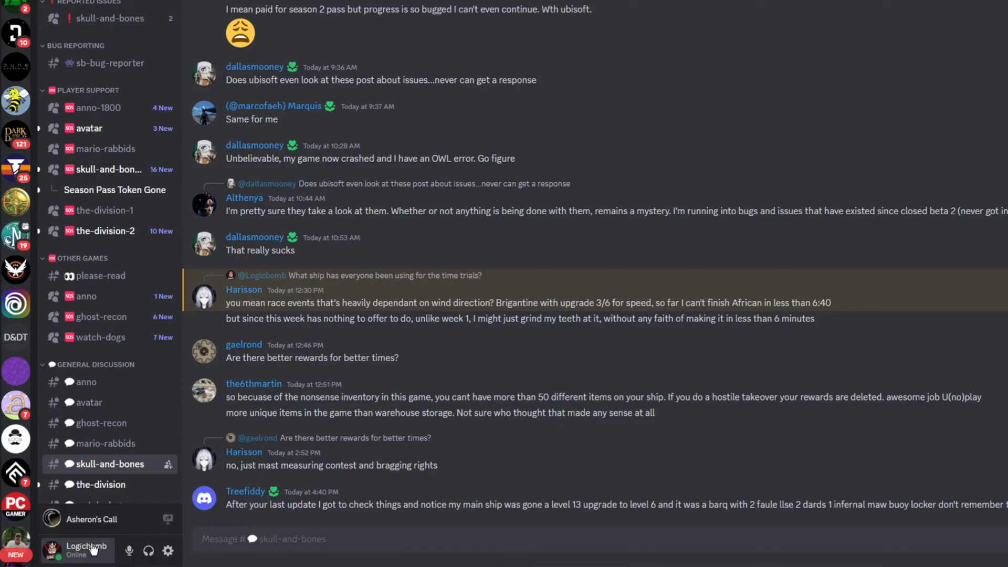
pyautogui.moveTo(168, 551)
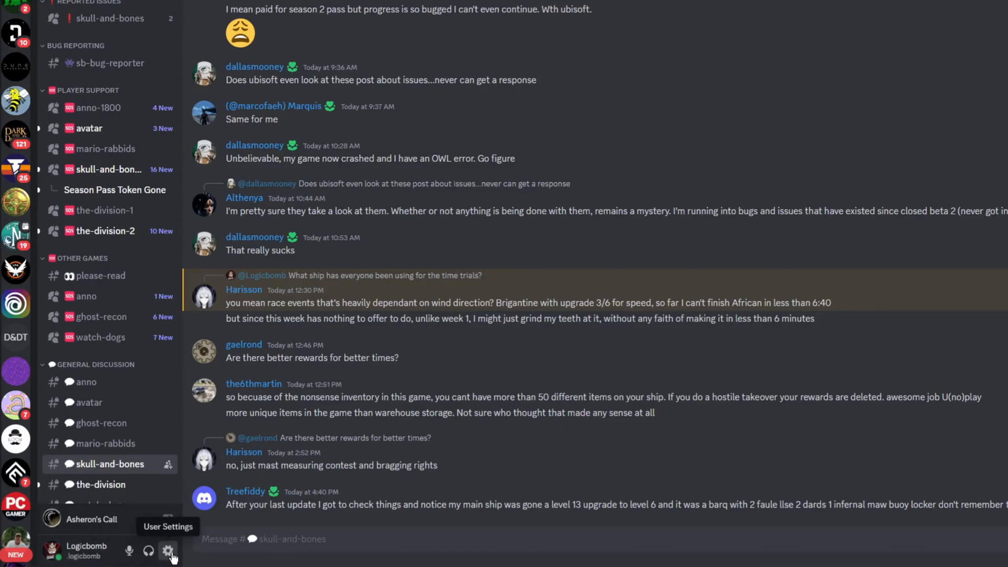
# - Go to the Privacy & Safety page of User Settings
pyautogui.click(169, 551)
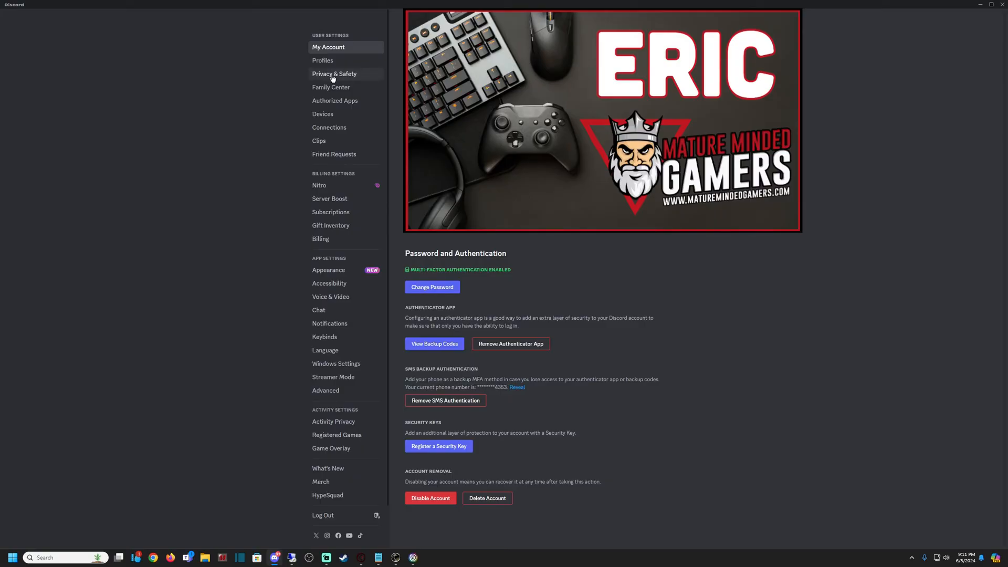
pyautogui.click(334, 73)
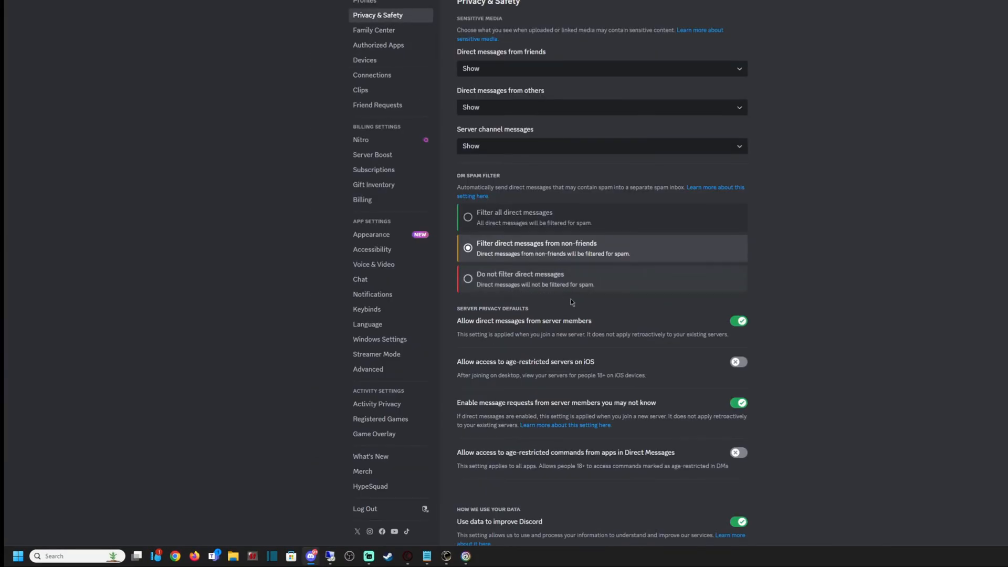
# - Switch off In-game rewards (aka Quests) under How We Use Your Data
pyautogui.scroll(-3)
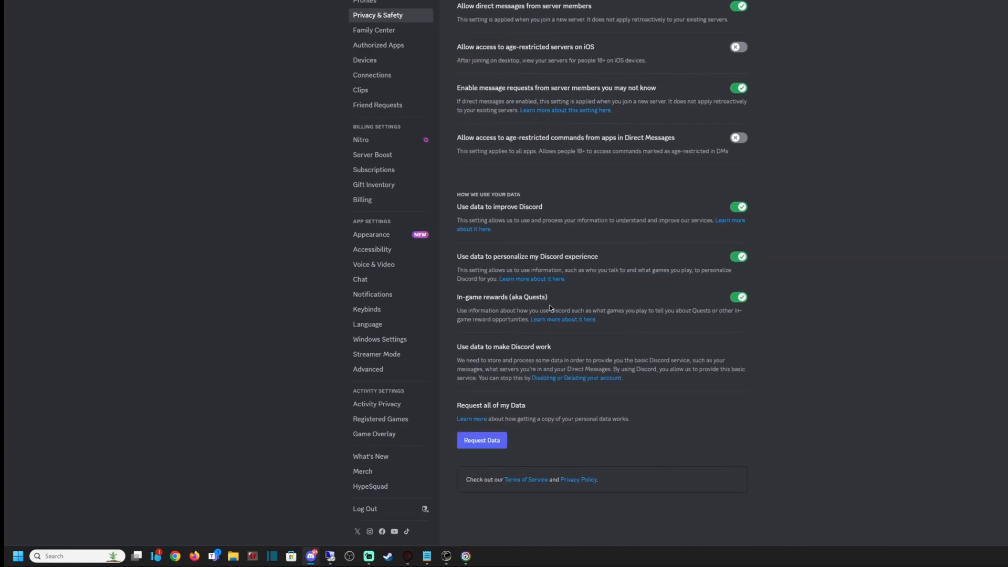
pyautogui.moveTo(472, 352)
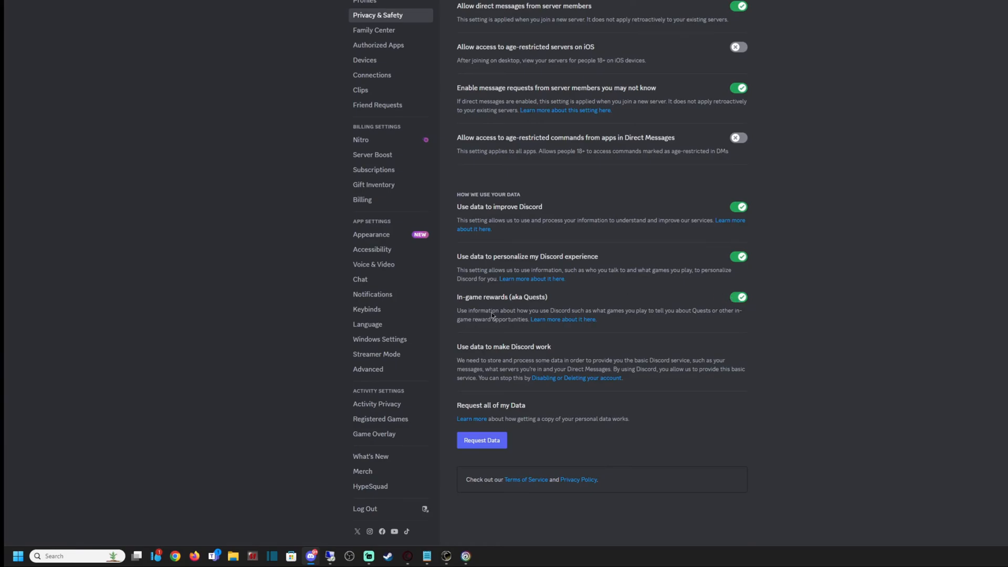
pyautogui.moveTo(534, 302)
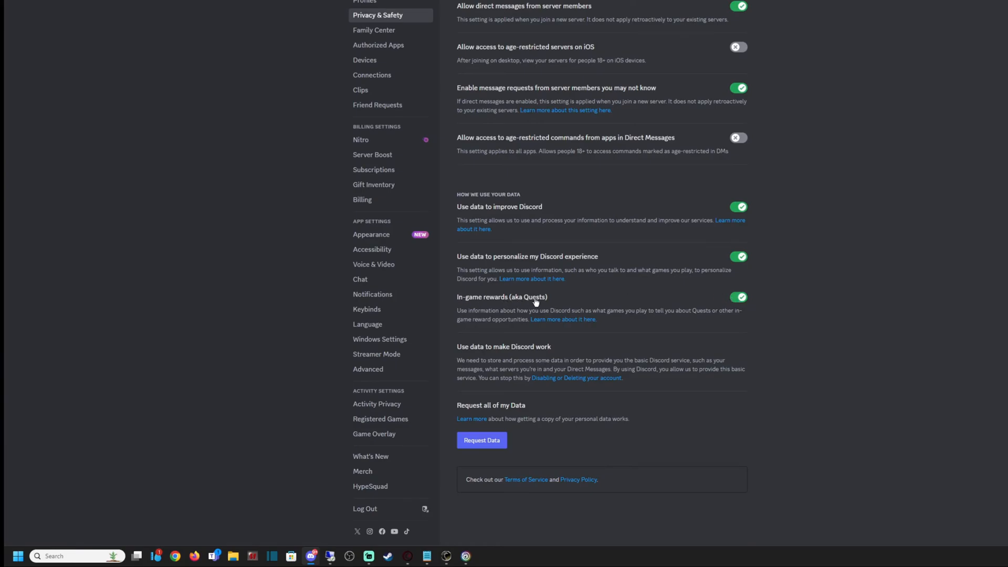
pyautogui.moveTo(537, 314)
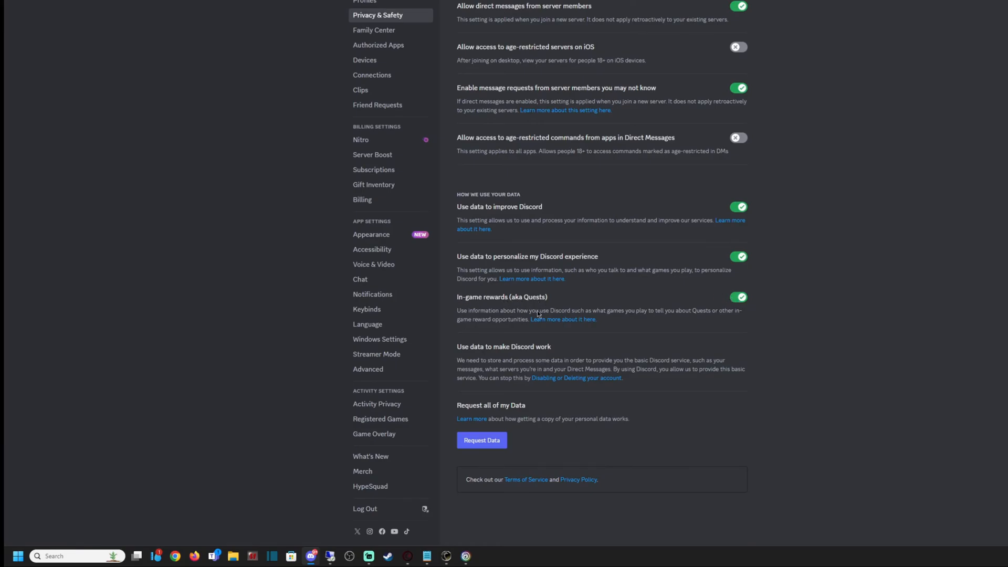
pyautogui.click(738, 296)
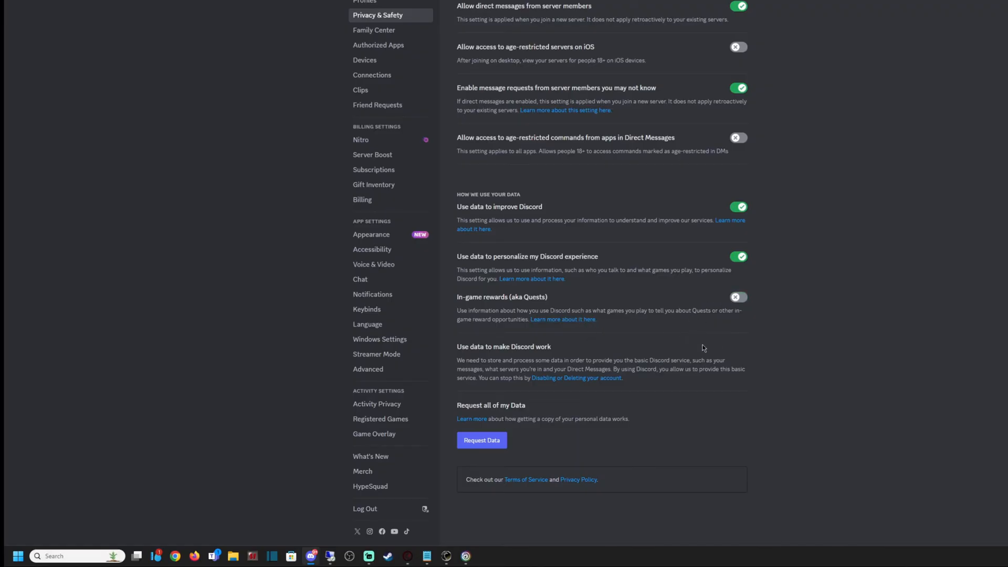
pyautogui.moveTo(712, 317)
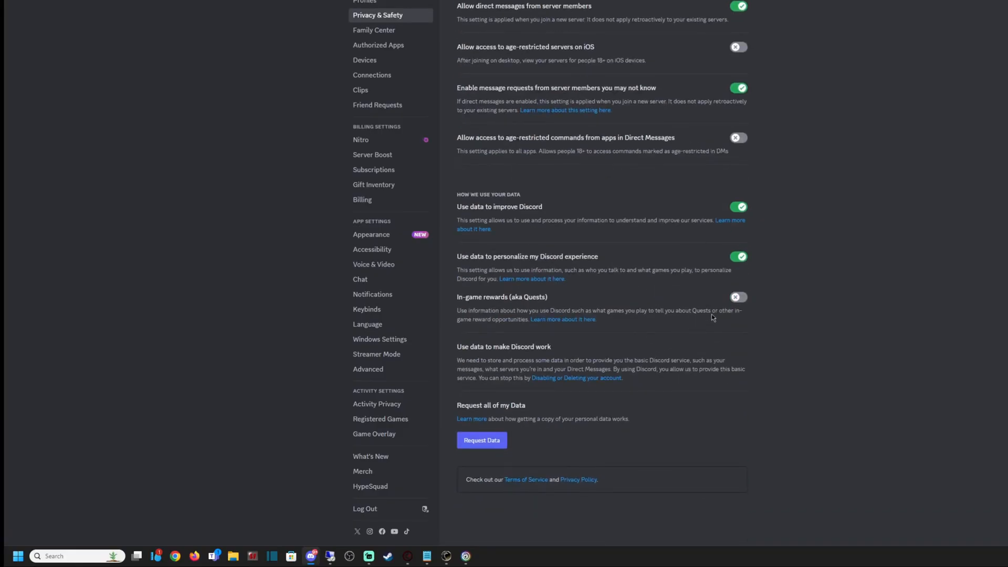